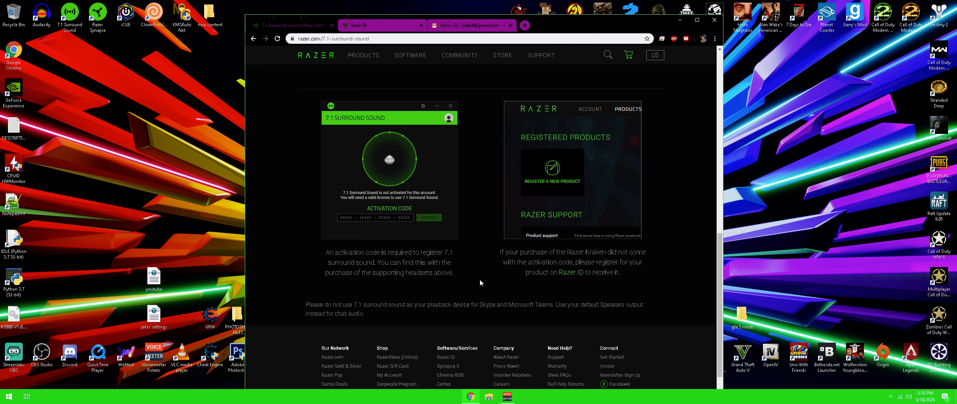
- Scroll through the Razer ID registered products page to confirm the Razer Kraken listing
{"action": "scroll", "scroll_direction": "up", "scroll_amount": 3}
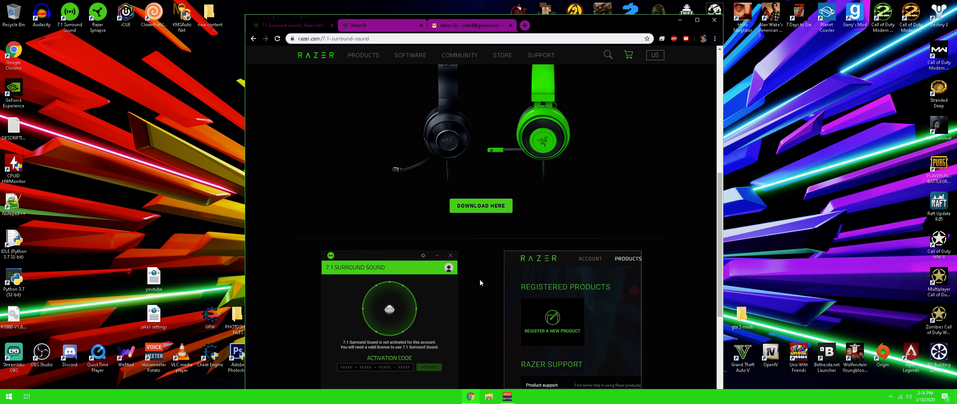
{"action": "scroll", "scroll_direction": "up", "scroll_amount": 3}
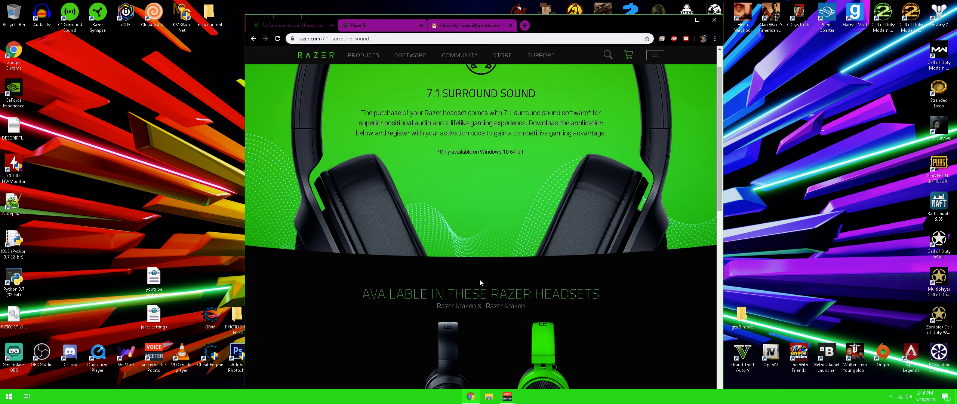
{"action": "scroll", "scroll_direction": "down", "scroll_amount": 3}
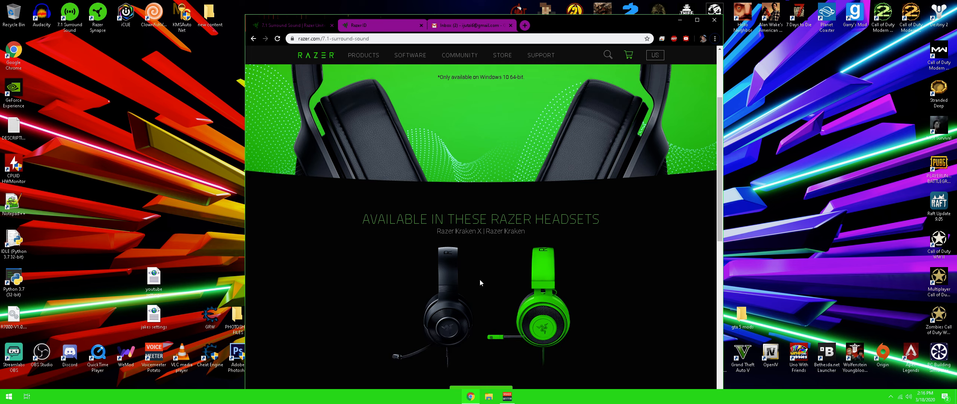
{"action": "scroll", "scroll_direction": "up", "scroll_amount": 3}
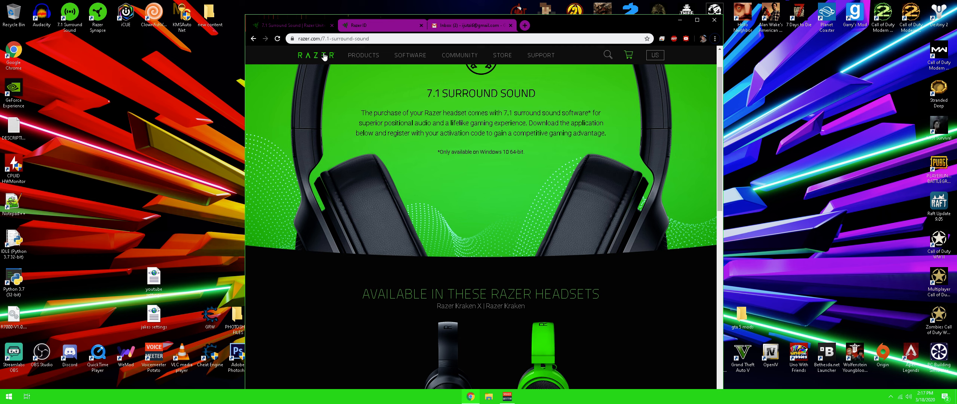
{"action": "mouse_move", "coordinate": [351, 48]}
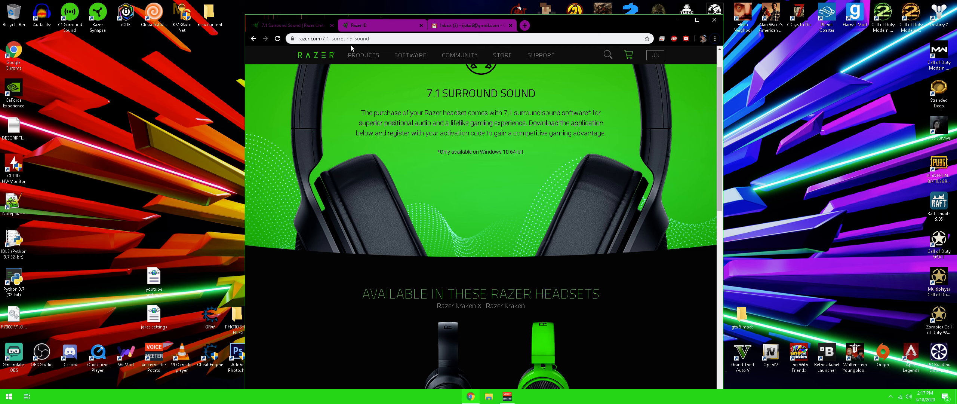
{"action": "mouse_move", "coordinate": [372, 50]}
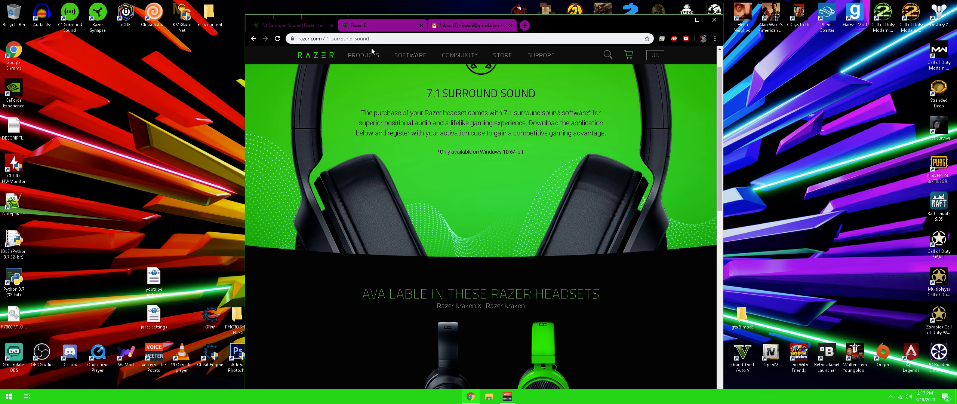
{"action": "scroll", "scroll_direction": "down", "scroll_amount": 3}
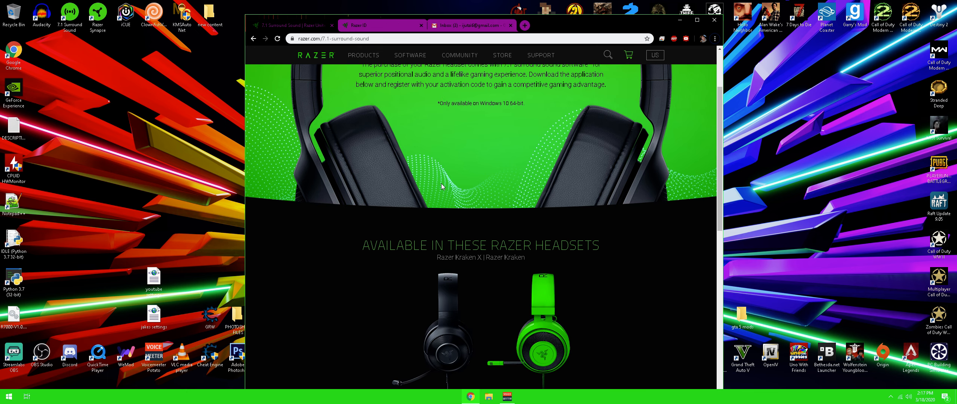
{"action": "scroll", "scroll_direction": "down", "scroll_amount": 3}
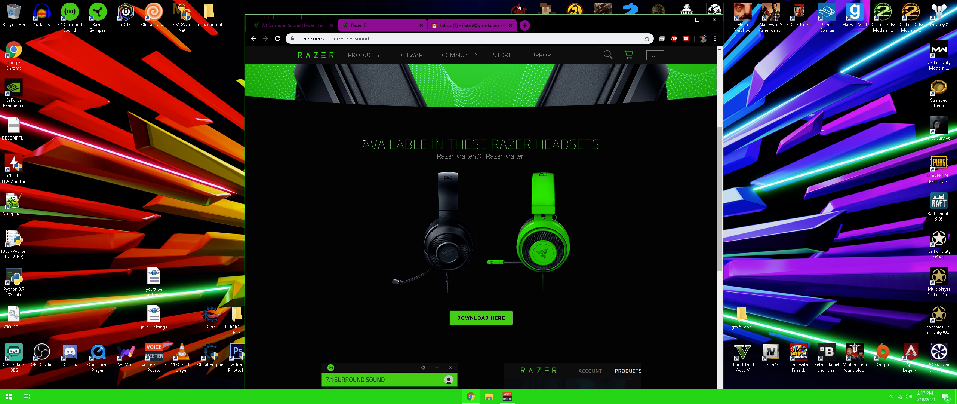
{"action": "mouse_move", "coordinate": [694, 187]}
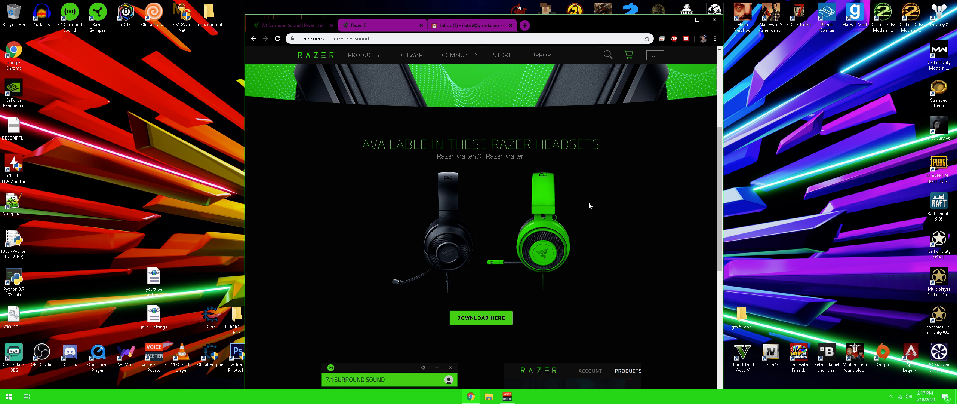
{"action": "scroll", "scroll_direction": "down", "scroll_amount": 3}
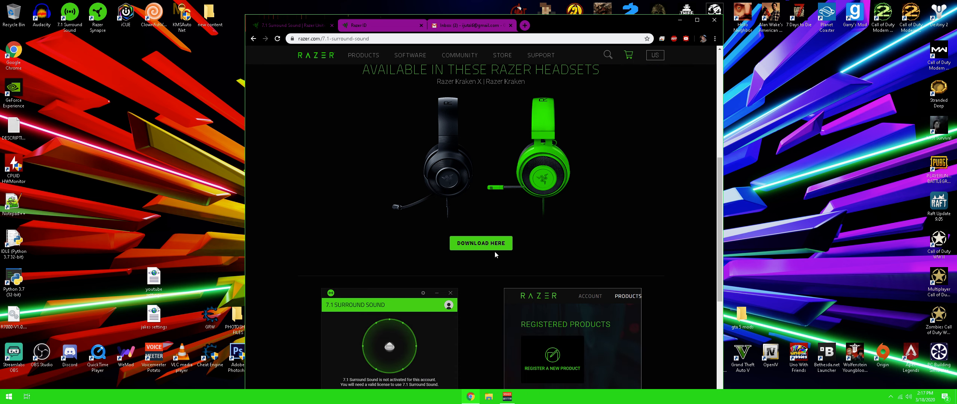
{"action": "scroll", "scroll_direction": "down", "scroll_amount": 3}
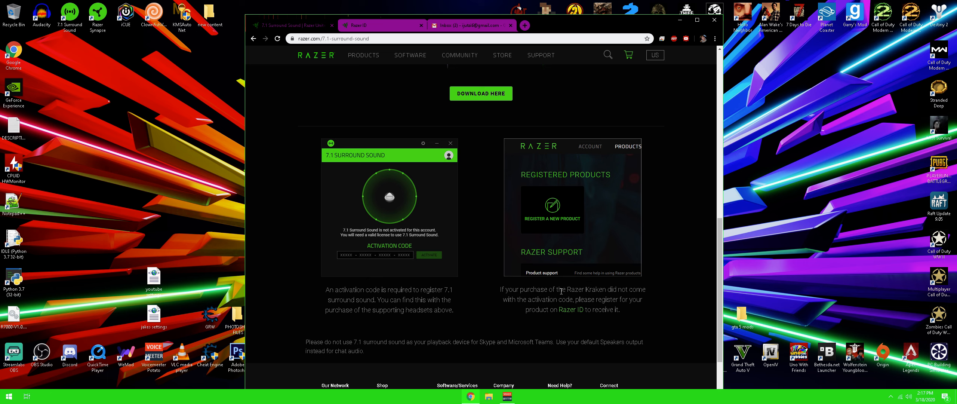
{"action": "mouse_move", "coordinate": [596, 296]}
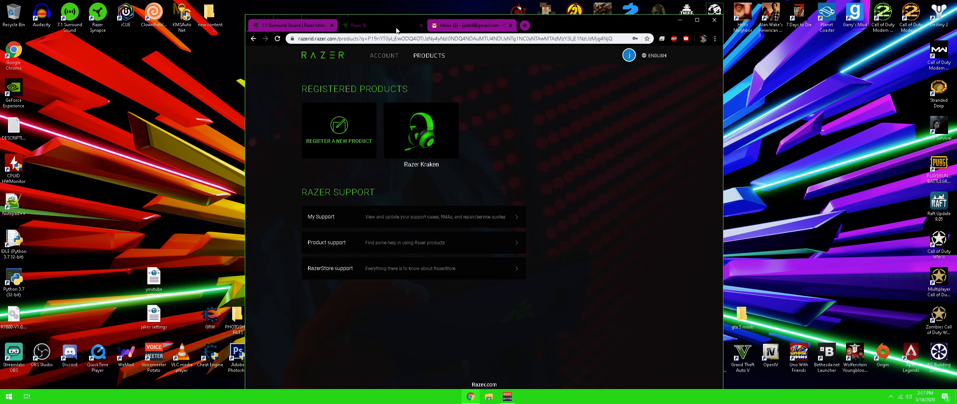
{"action": "mouse_move", "coordinate": [624, 57]}
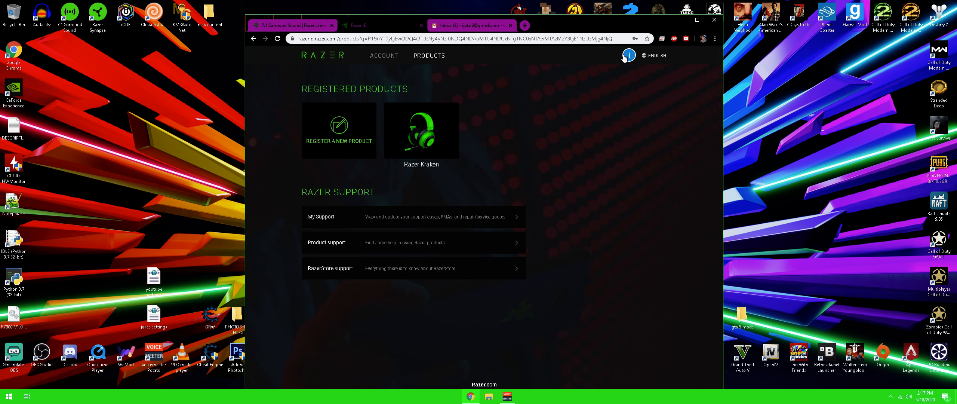
{"action": "mouse_move", "coordinate": [472, 85]}
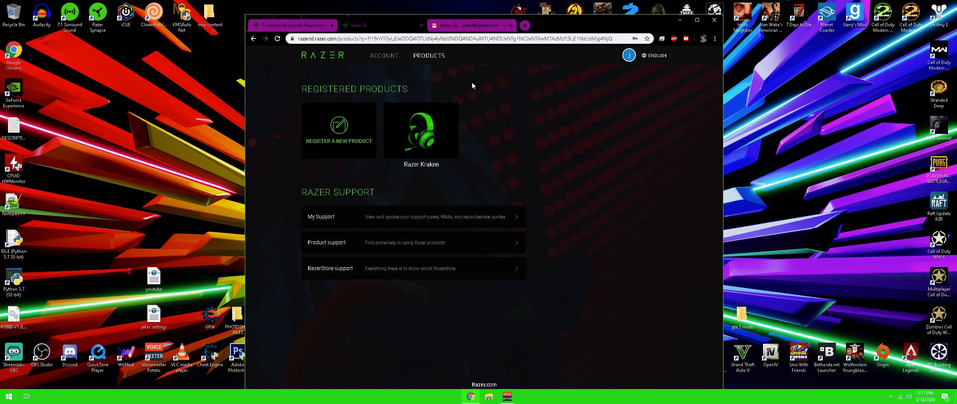
{"action": "mouse_move", "coordinate": [584, 174]}
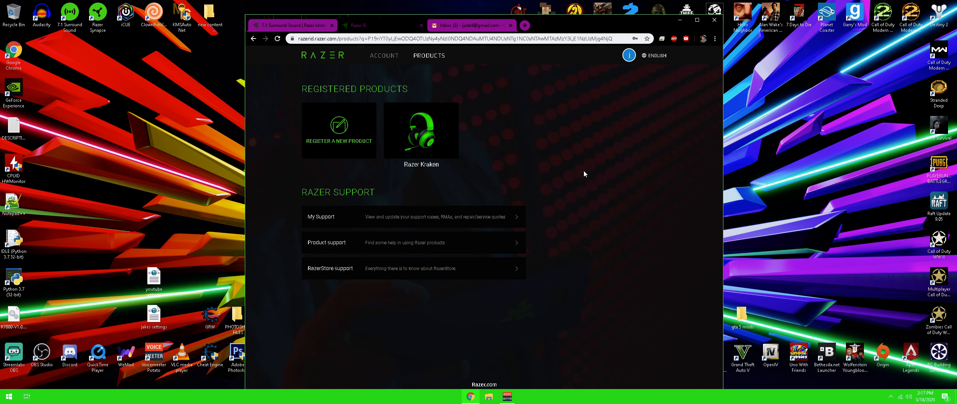
{"action": "mouse_move", "coordinate": [422, 143]}
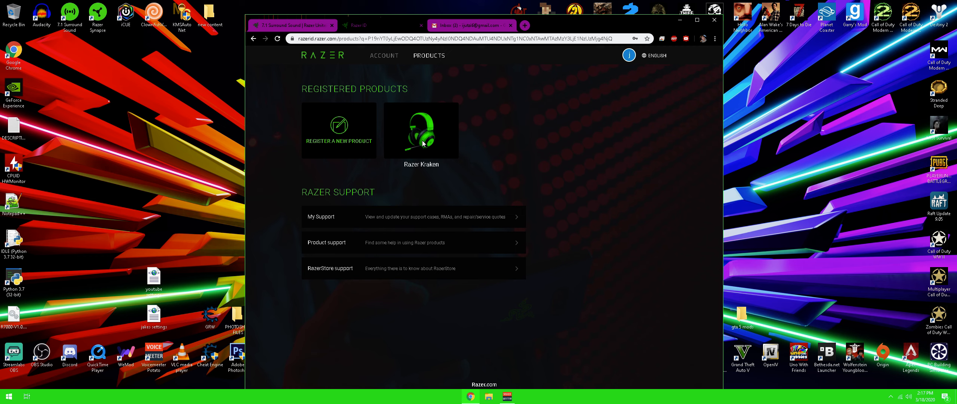
{"action": "mouse_move", "coordinate": [426, 136]}
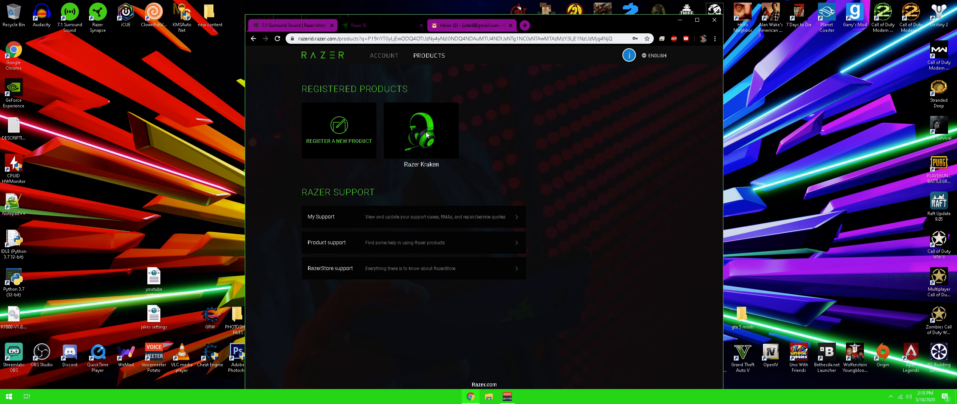
{"action": "mouse_move", "coordinate": [437, 136]}
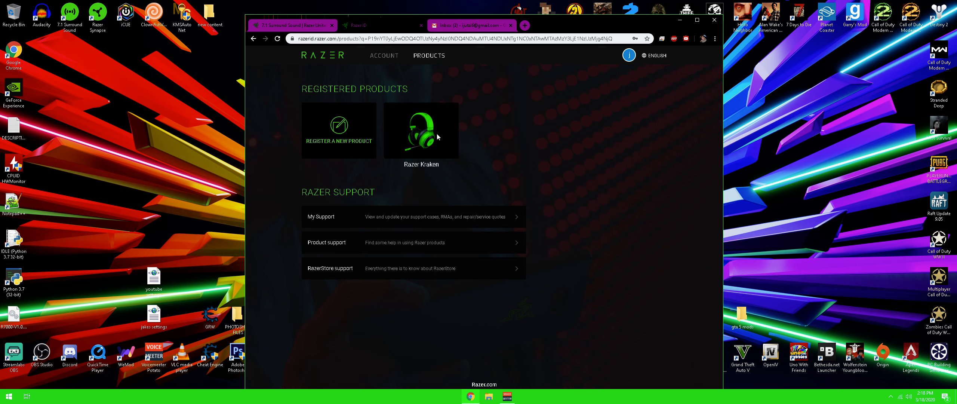
{"action": "mouse_move", "coordinate": [438, 135]}
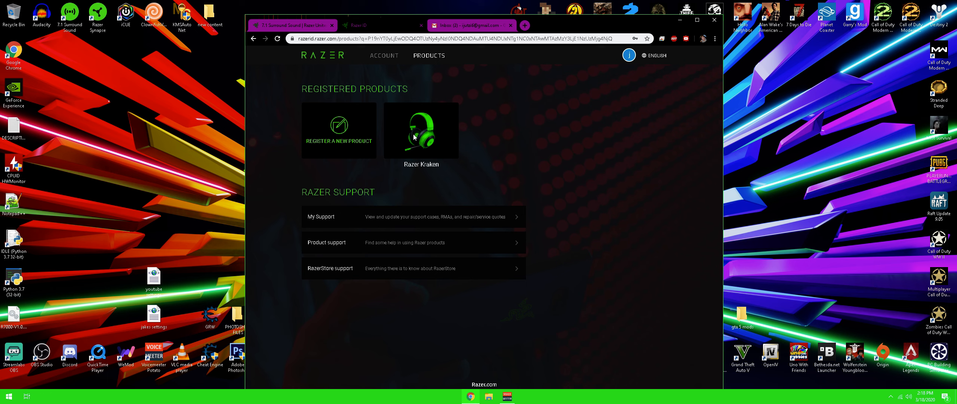
{"action": "mouse_move", "coordinate": [413, 137]}
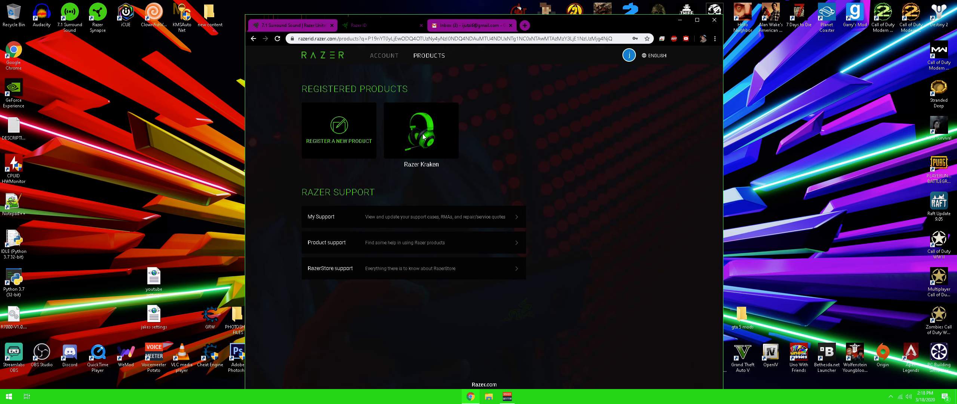
{"action": "mouse_move", "coordinate": [419, 134]}
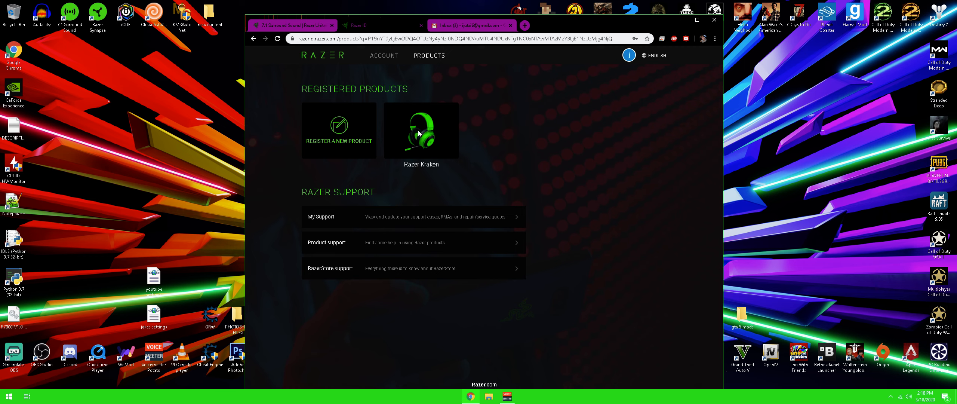
{"action": "mouse_move", "coordinate": [366, 123]}
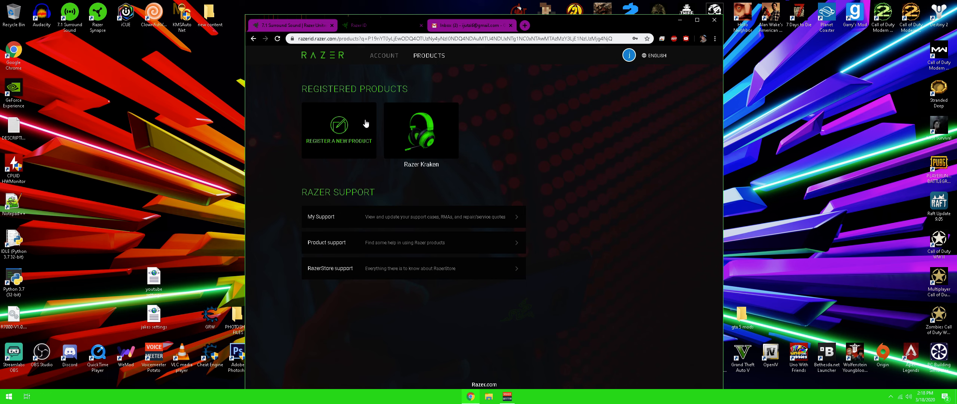
{"action": "mouse_move", "coordinate": [413, 153]}
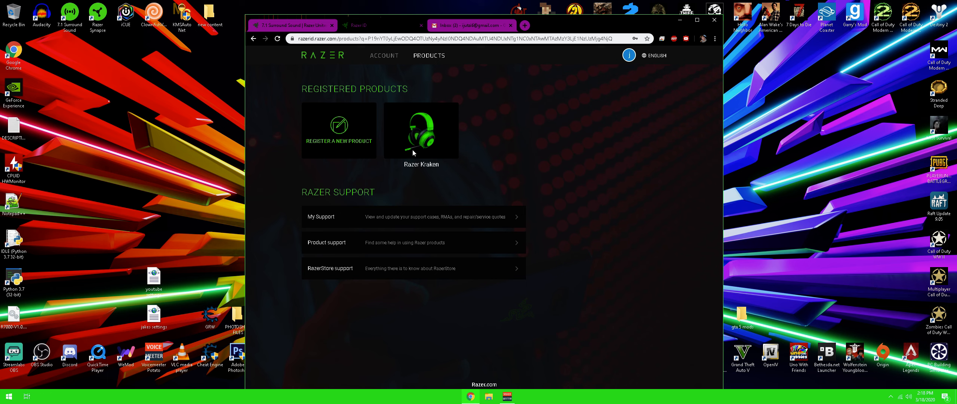
{"action": "mouse_move", "coordinate": [423, 142]}
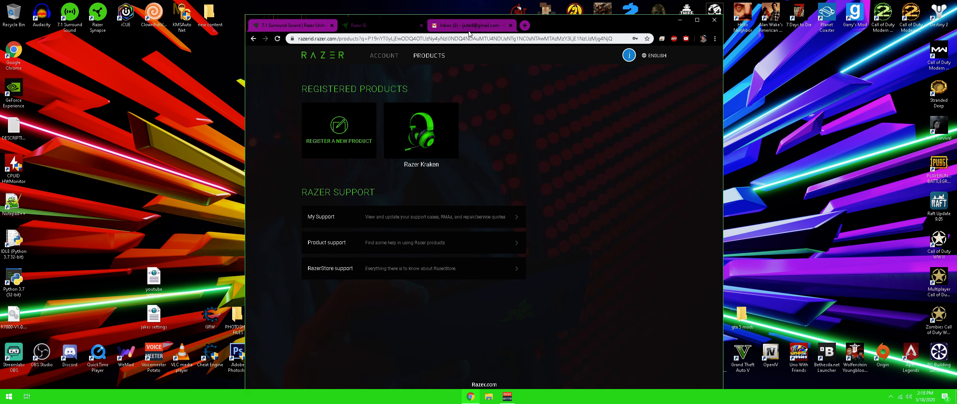
- Switch to the Gmail tab showing the 'Razer Product Registration Complete' email
{"action": "left_click", "coordinate": [467, 25]}
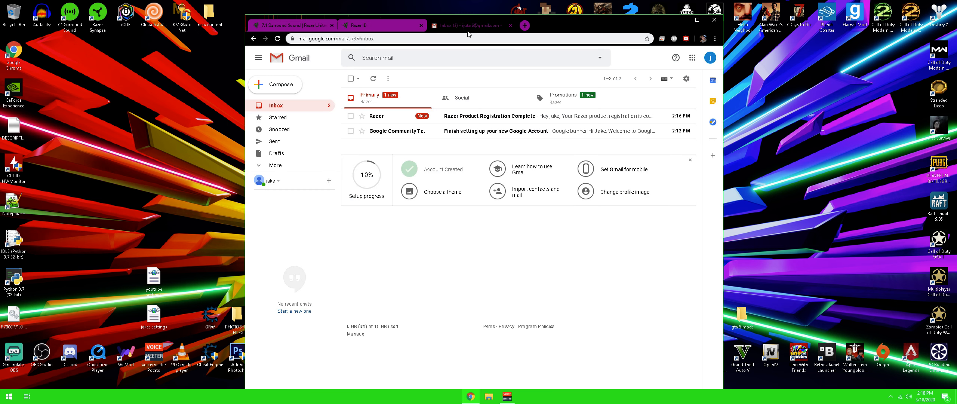
{"action": "mouse_move", "coordinate": [518, 130]}
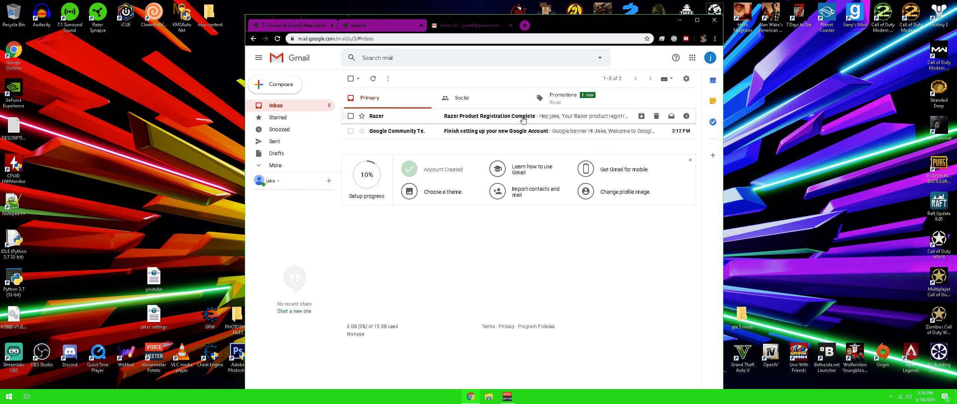
{"action": "mouse_move", "coordinate": [547, 119]}
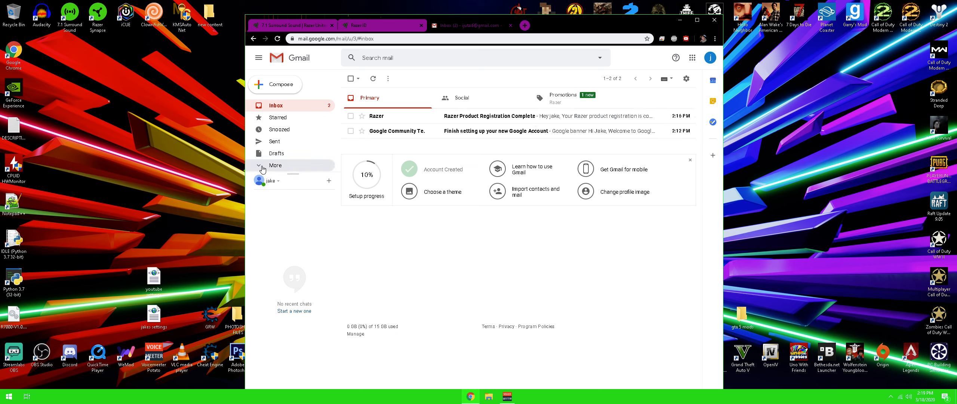
- Open the 7.1 Surround Sound email from All Mail and select its activation code
{"action": "left_click", "coordinate": [279, 175]}
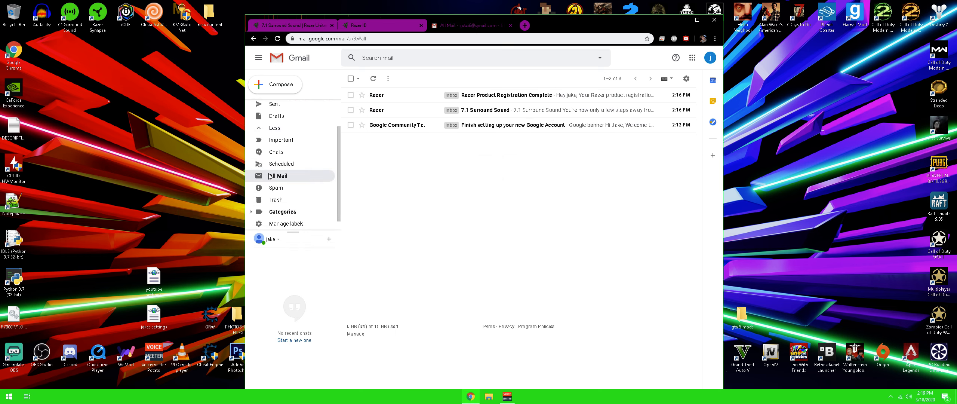
{"action": "left_click", "coordinate": [484, 110]}
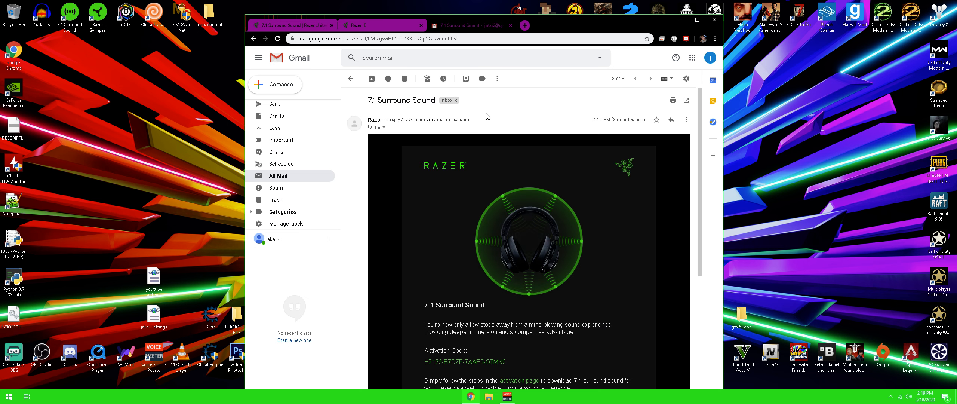
{"action": "scroll", "scroll_direction": "down", "scroll_amount": 3}
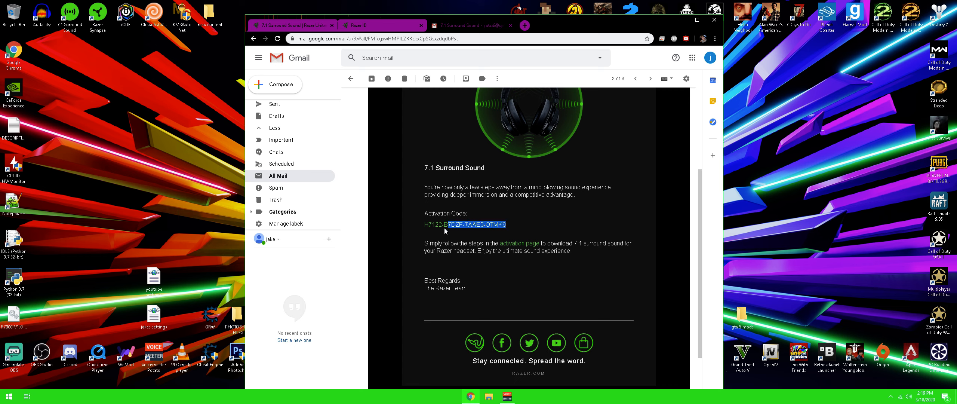
{"action": "triple_click", "coordinate": [464, 225]}
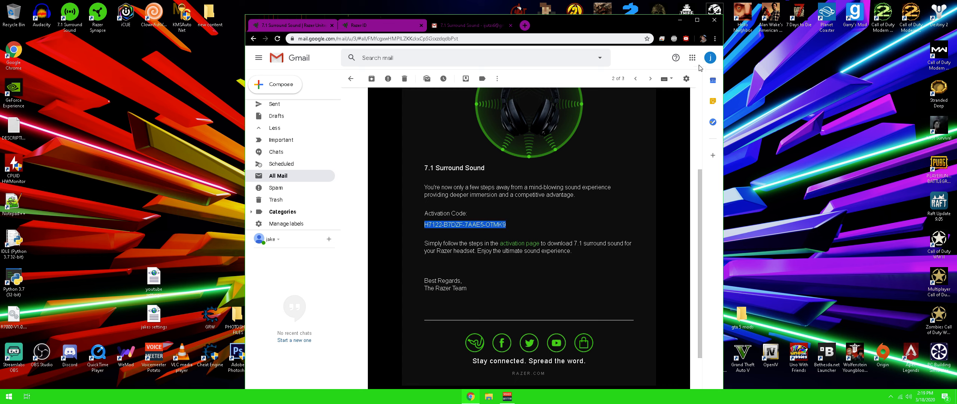
{"action": "left_click", "coordinate": [710, 57]}
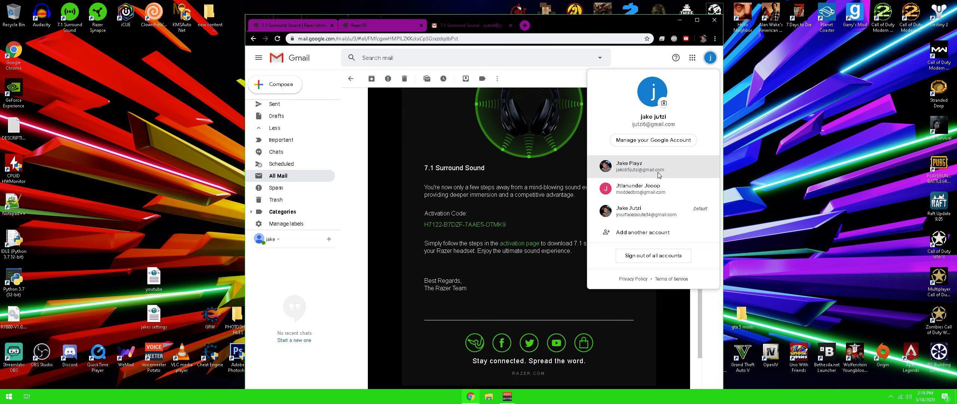
- Switch to another Google account and show its All Mail folder
{"action": "left_click", "coordinate": [652, 165]}
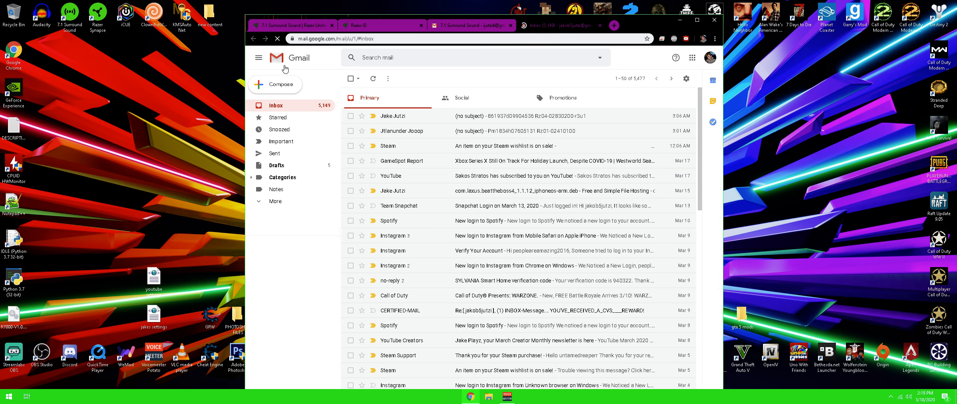
{"action": "left_click", "coordinate": [258, 57]}
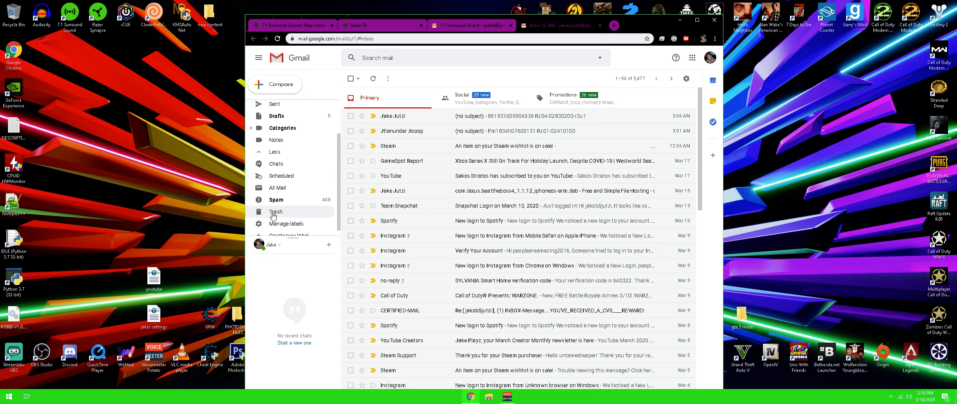
{"action": "left_click", "coordinate": [278, 181]}
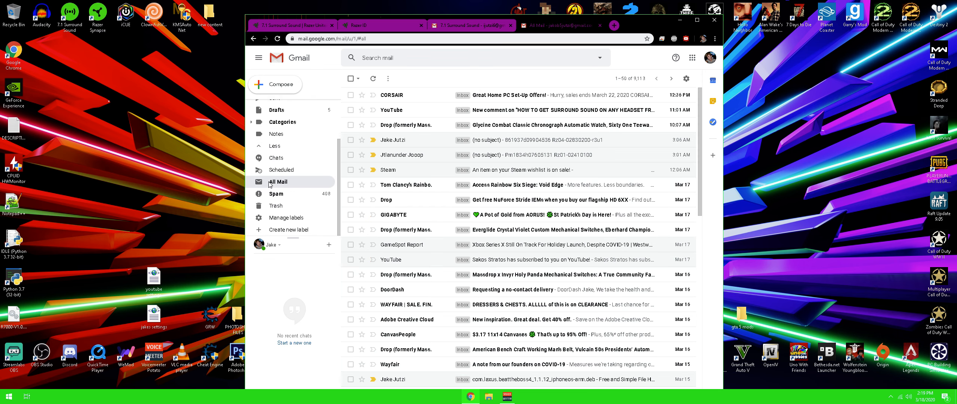
{"action": "mouse_move", "coordinate": [716, 49]}
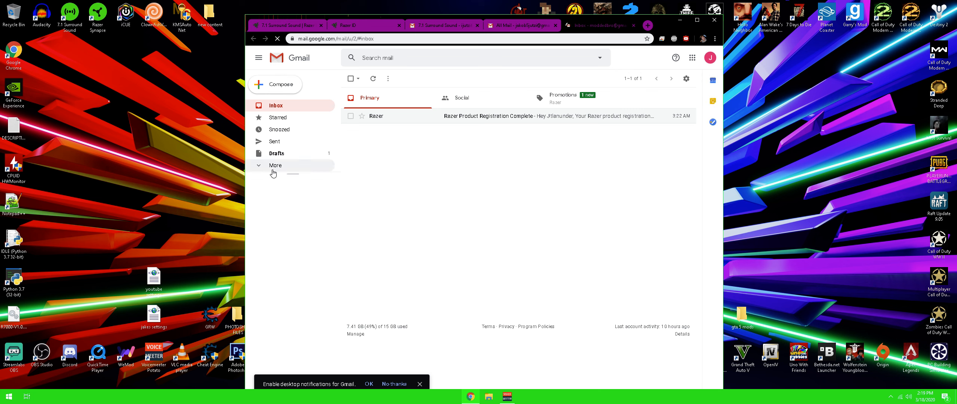
- Show All Mail and scroll the 7.1 Surround Sound email down to its activation code
{"action": "left_click", "coordinate": [275, 164]}
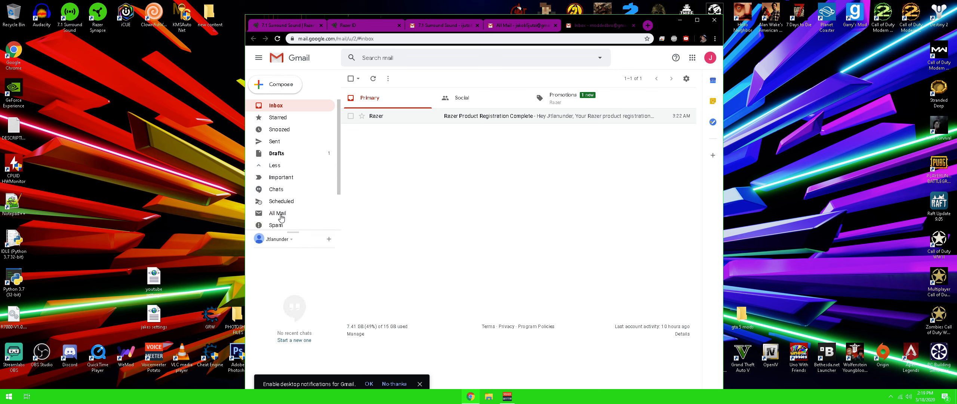
{"action": "left_click", "coordinate": [277, 213]}
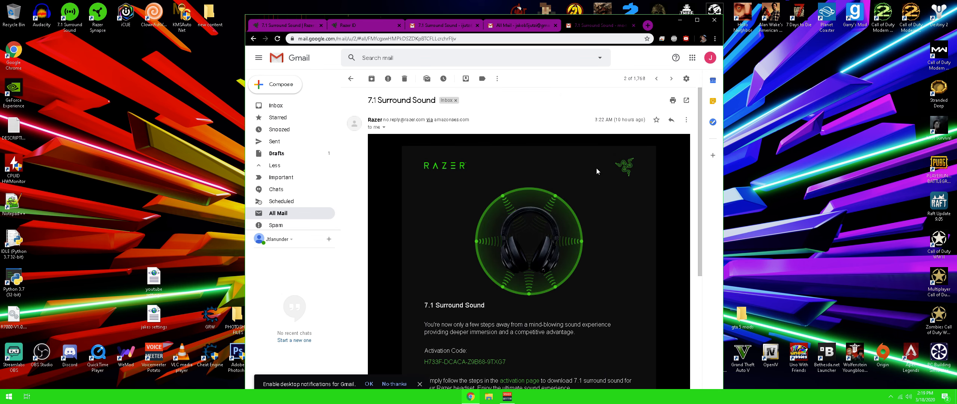
{"action": "scroll", "scroll_direction": "down", "scroll_amount": 3}
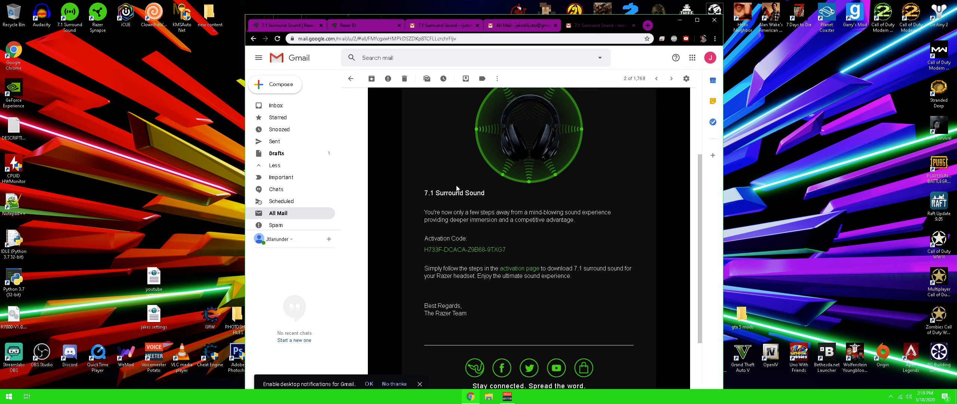
{"action": "mouse_move", "coordinate": [539, 55]}
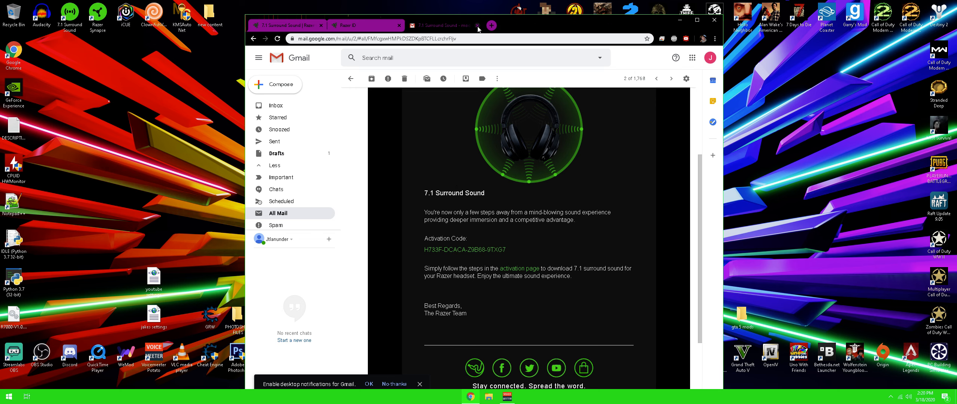
- Close the activation email tab to shut the browser
{"action": "left_click", "coordinate": [365, 25]}
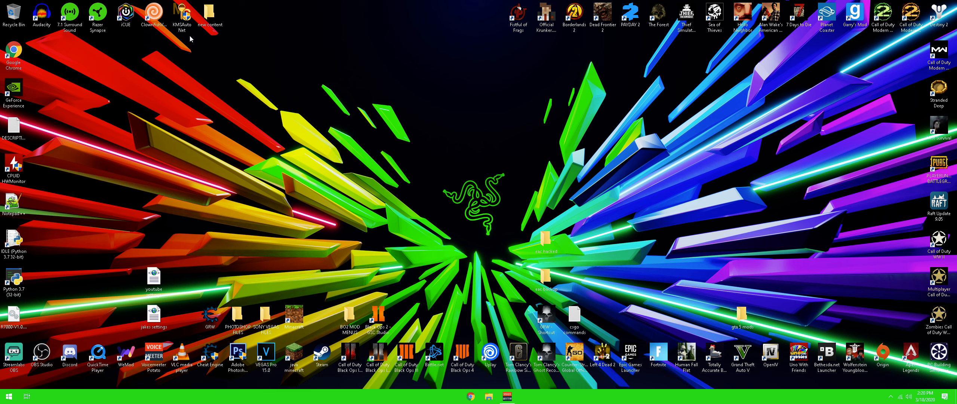
{"action": "mouse_move", "coordinate": [69, 15]}
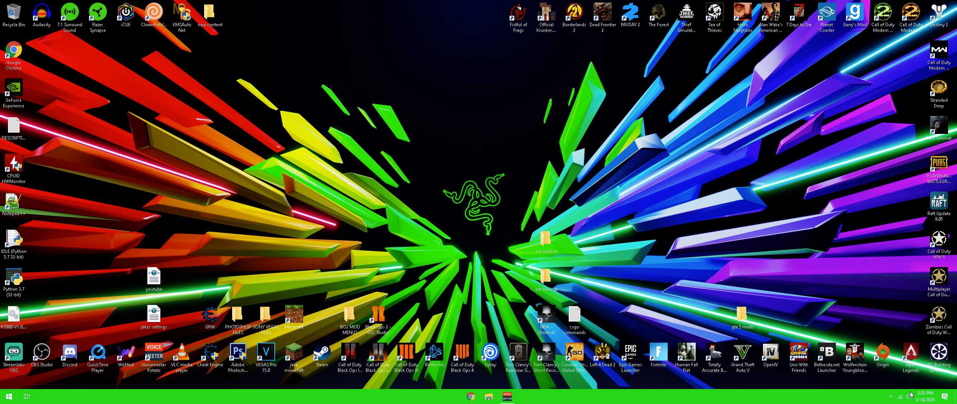
- Switch Windows sound output to Speakers (USB Audio Device), then close Settings
{"action": "left_click", "coordinate": [524, 396]}
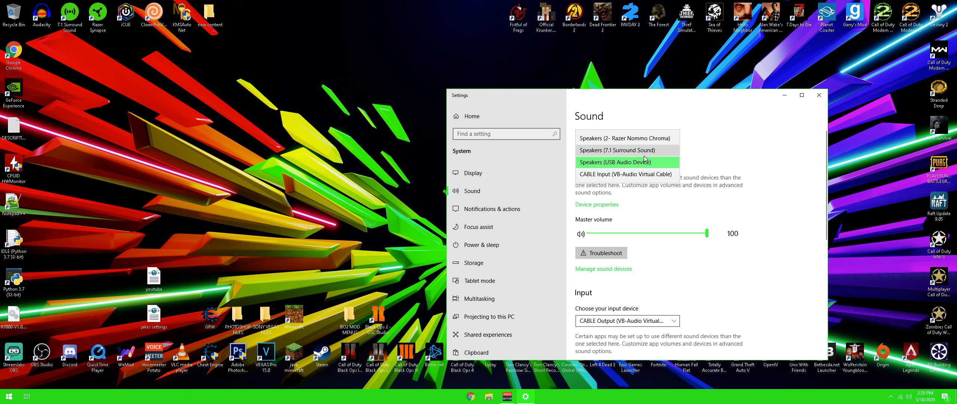
{"action": "left_click", "coordinate": [617, 161]}
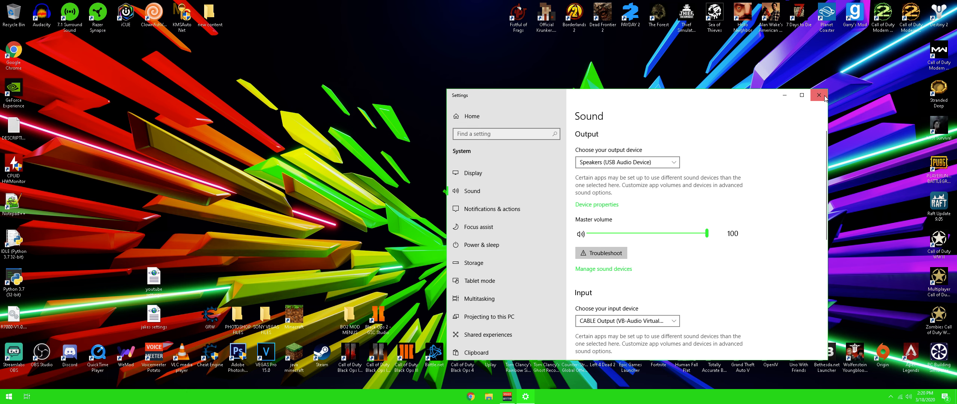
{"action": "left_click", "coordinate": [819, 95]}
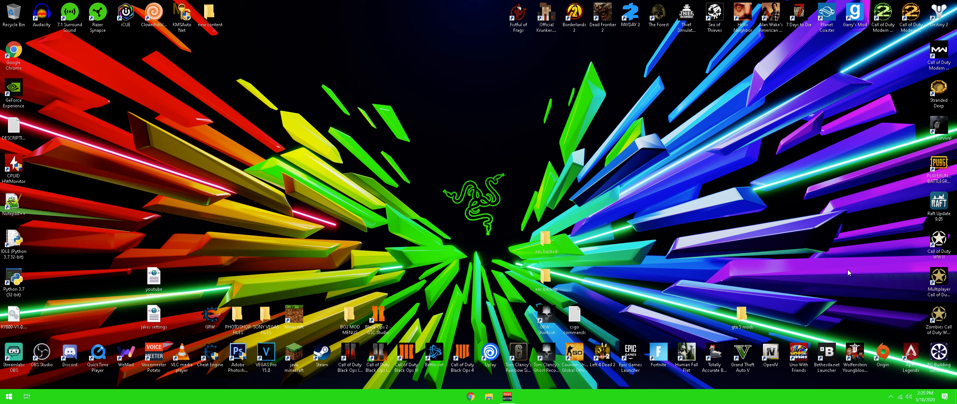